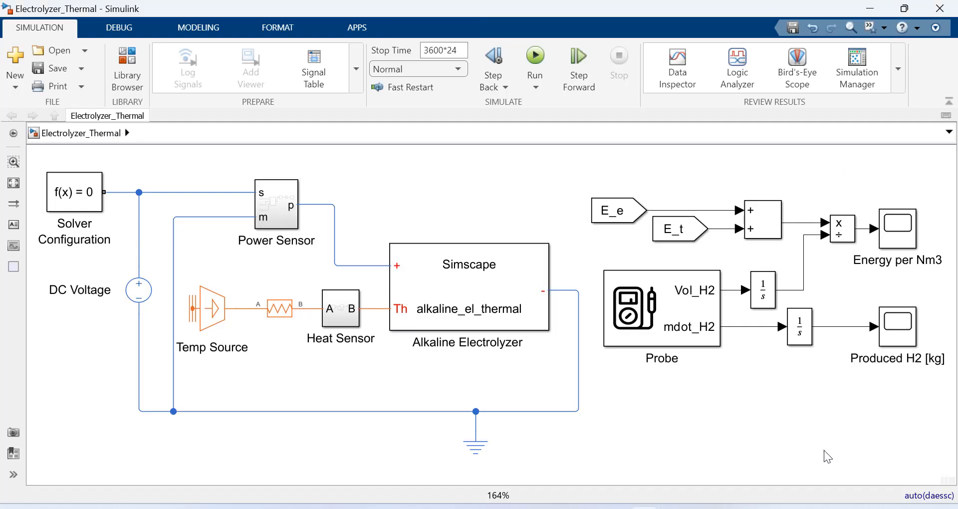
pyautogui.moveTo(687, 393)
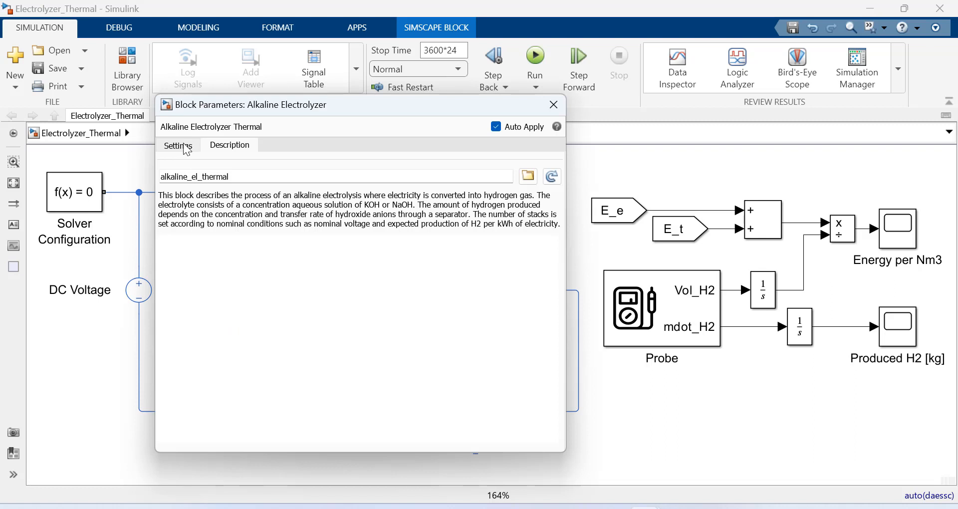
# Show the Alkaline Electrolyzer's Settings list, including diffusivity, separator thickness, volume, stack and temperature
pyautogui.click(177, 145)
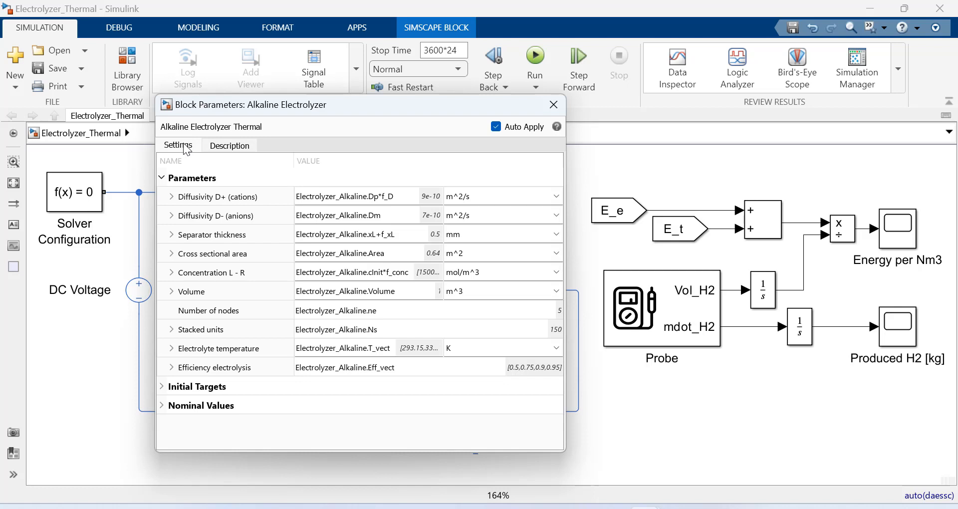
pyautogui.moveTo(294, 129)
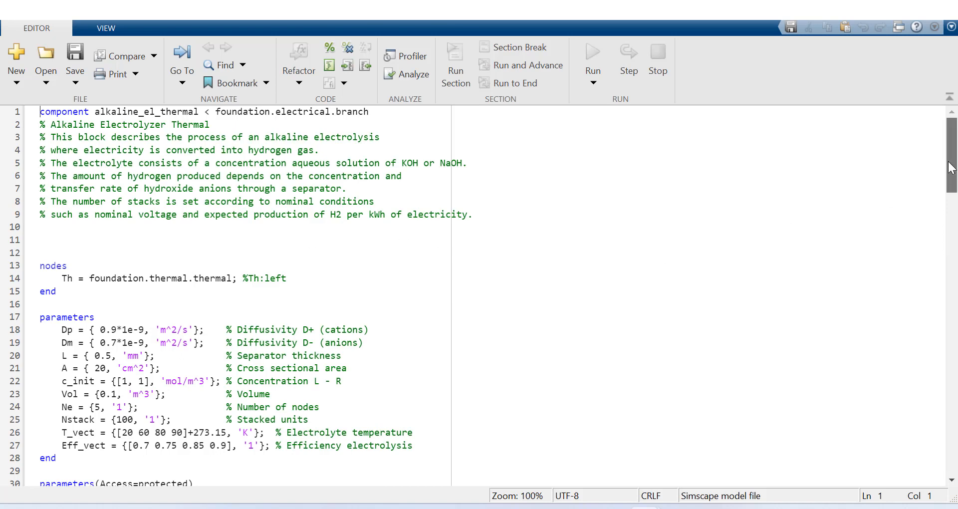
# Scroll the alkaline_el_thermal source down to its parameters sections
pyautogui.scroll(-3)
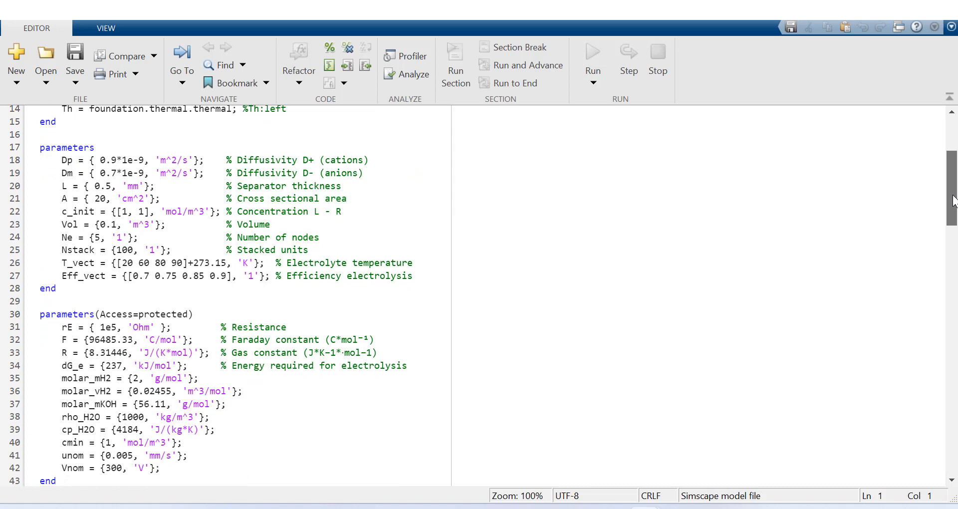
pyautogui.scroll(-3)
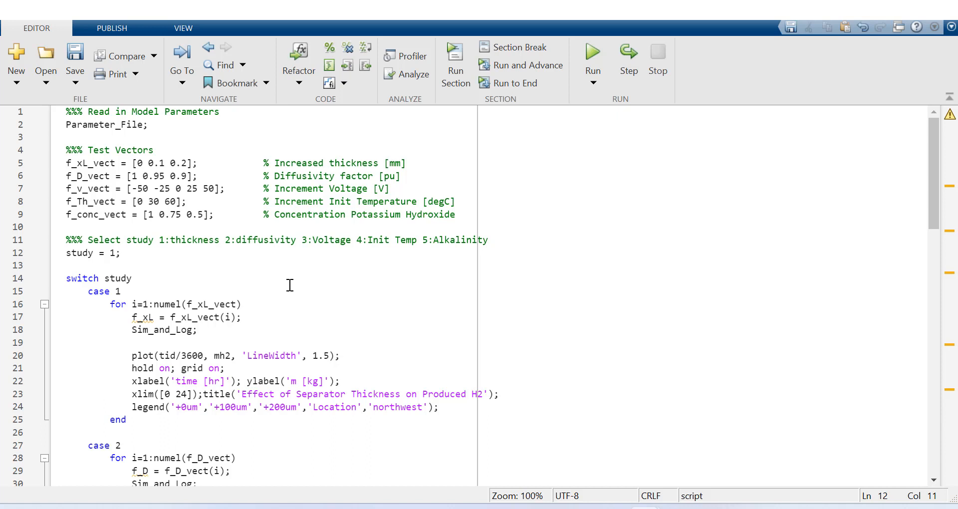
# Run the separator thickness study (study 1), then the cation diffusivity study (study 2)
pyautogui.click(592, 52)
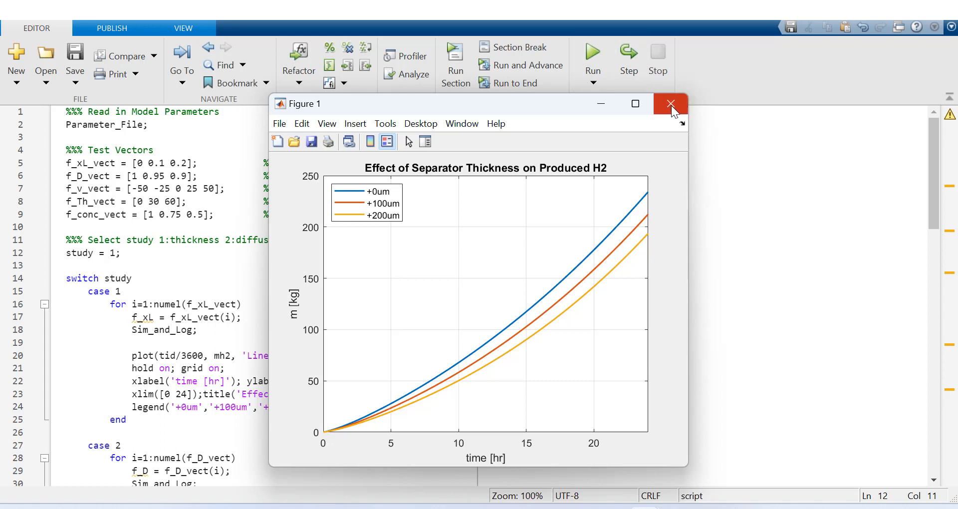
pyautogui.moveTo(671, 104)
pyautogui.write('2')
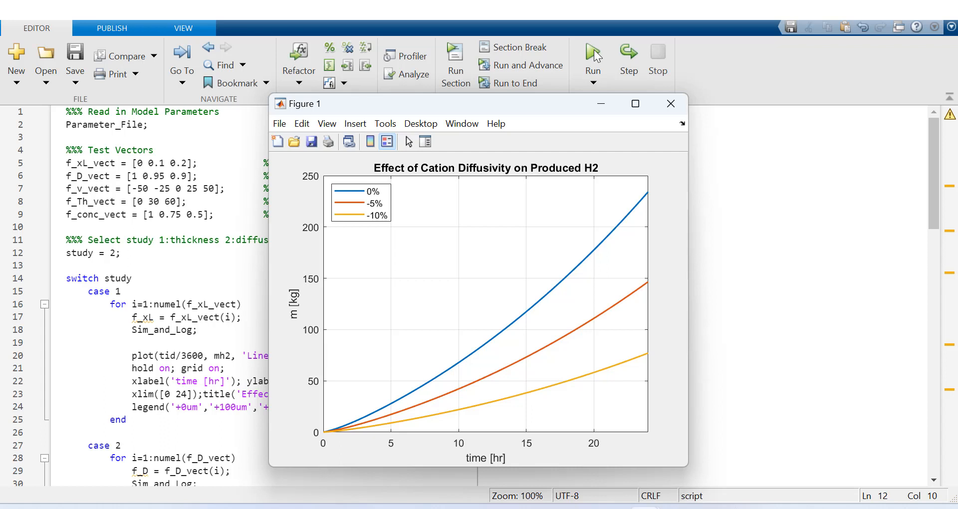
pyautogui.click(635, 103)
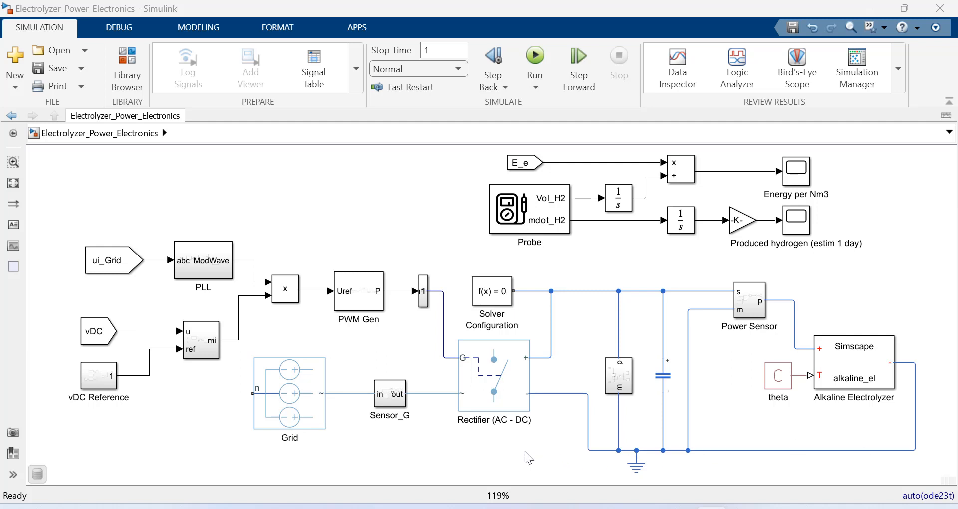
pyautogui.moveTo(330, 430)
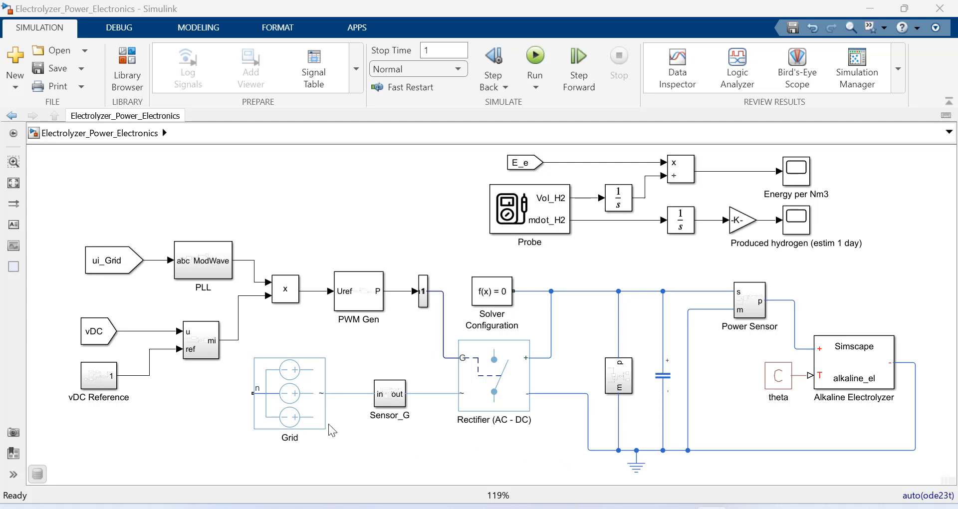
# Select the Grid source and AC-DC rectifier blocks, then enter the PLL subsystem
pyautogui.click(289, 394)
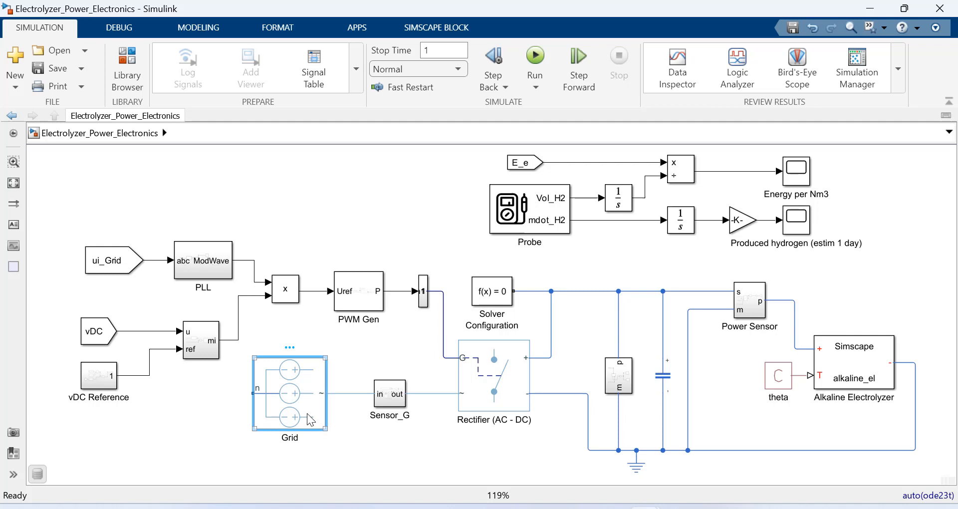
pyautogui.click(494, 375)
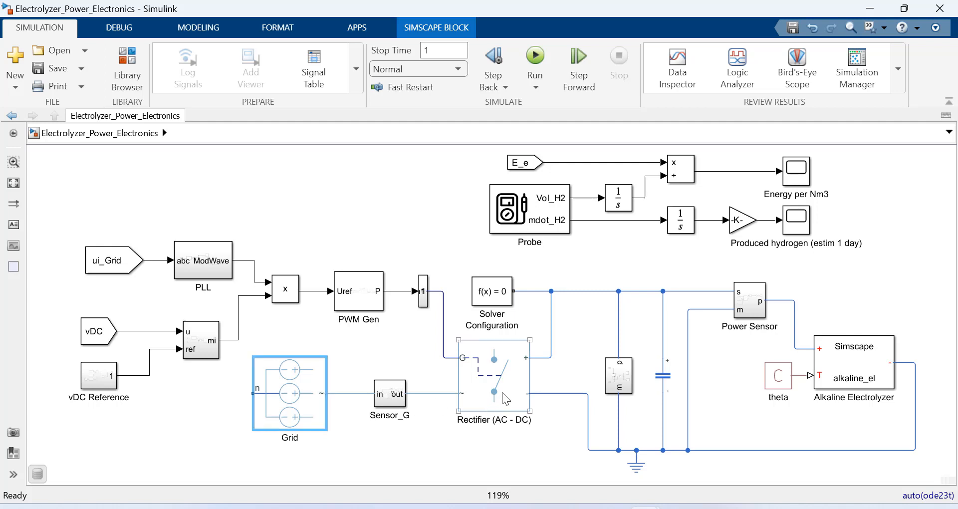
pyautogui.click(495, 376)
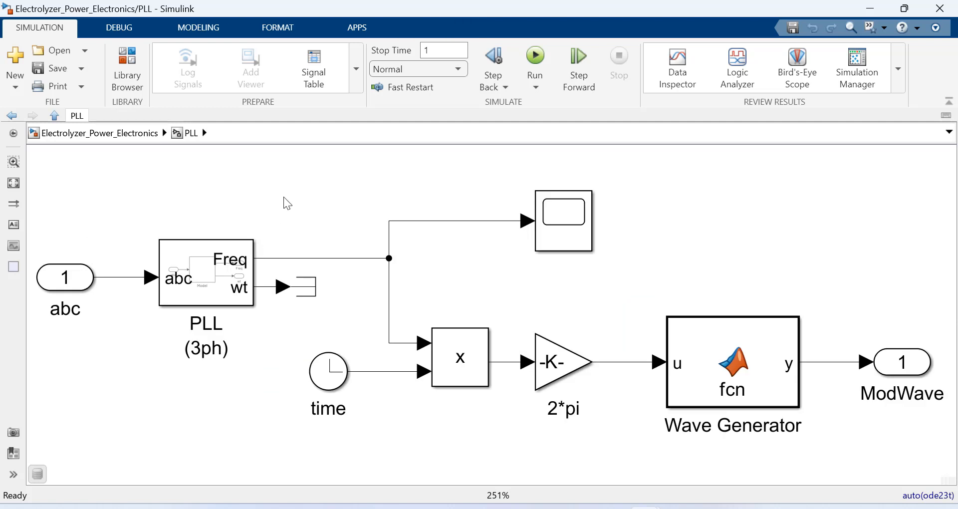
# Return to the top-level model and open the PWM Gen block
pyautogui.click(54, 115)
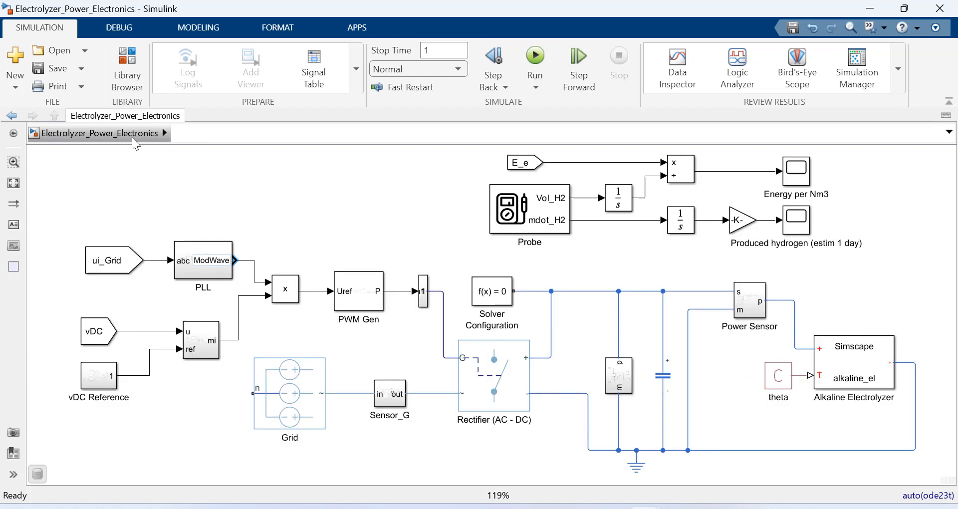
pyautogui.click(359, 291)
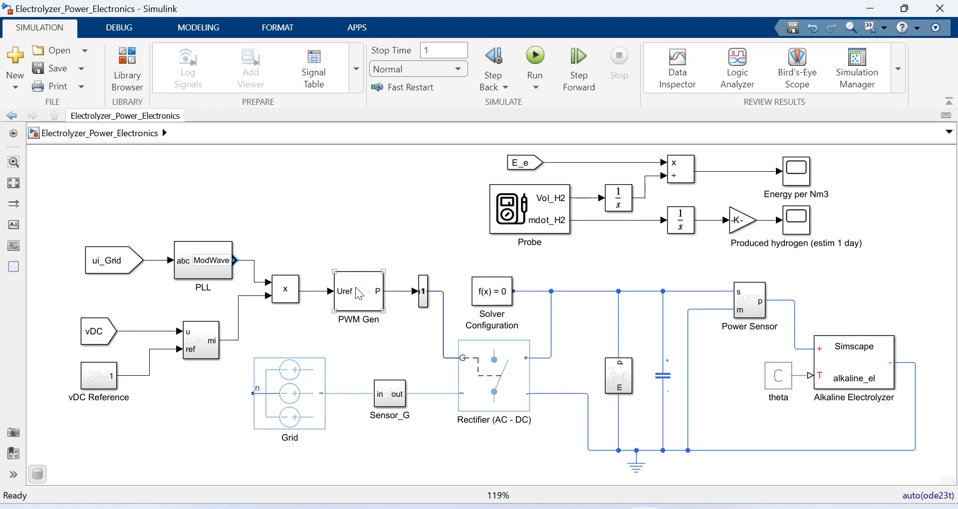
pyautogui.doubleClick(357, 292)
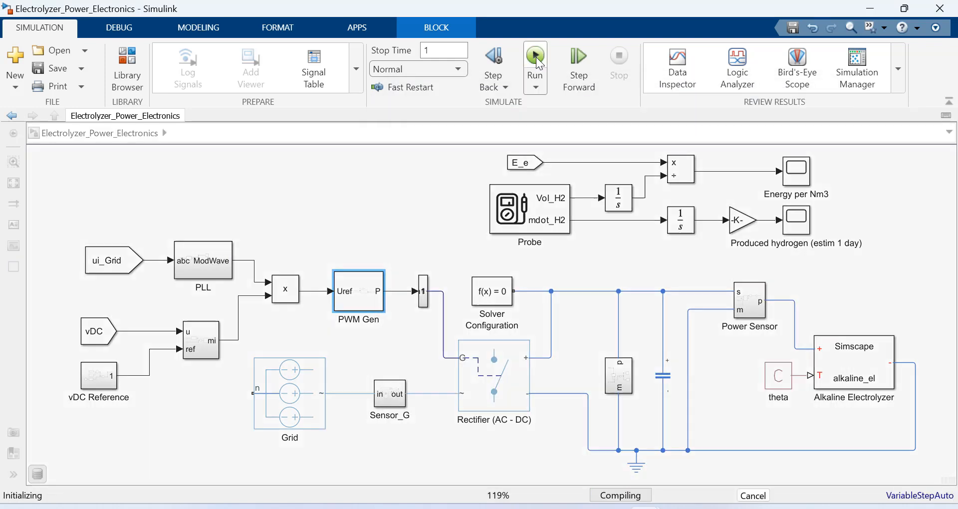
# Simulate, then maximize the Sensor_G grid currents scope and view consumed grid power
pyautogui.click(534, 55)
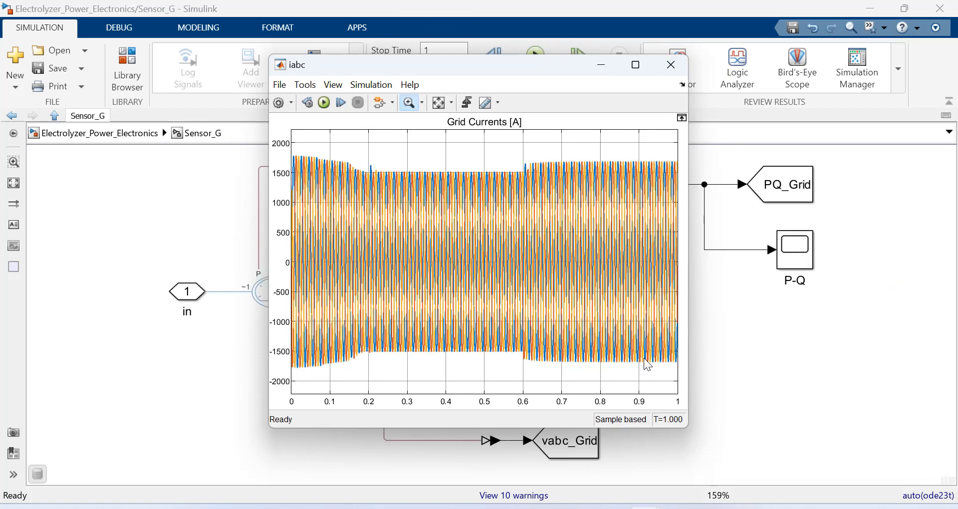
pyautogui.click(635, 64)
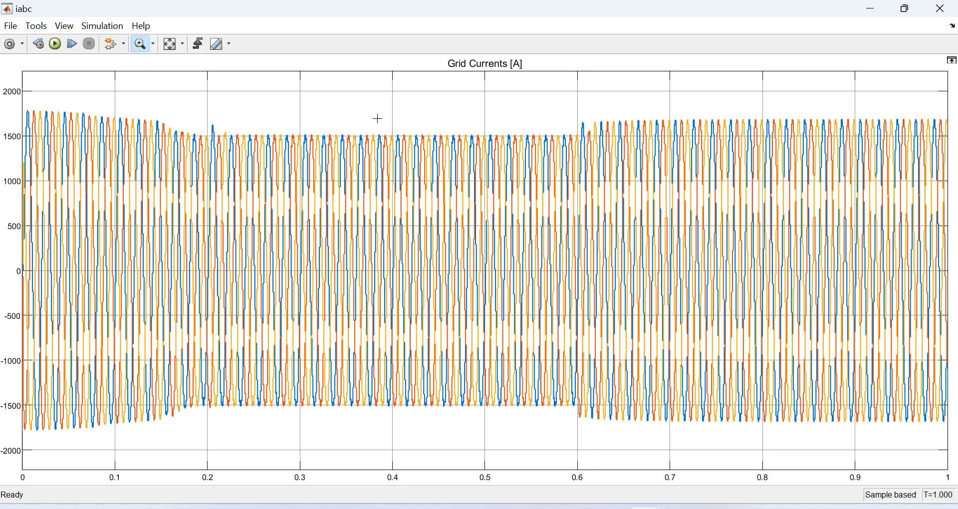
pyautogui.moveTo(378, 118); pyautogui.dragTo(417, 269)
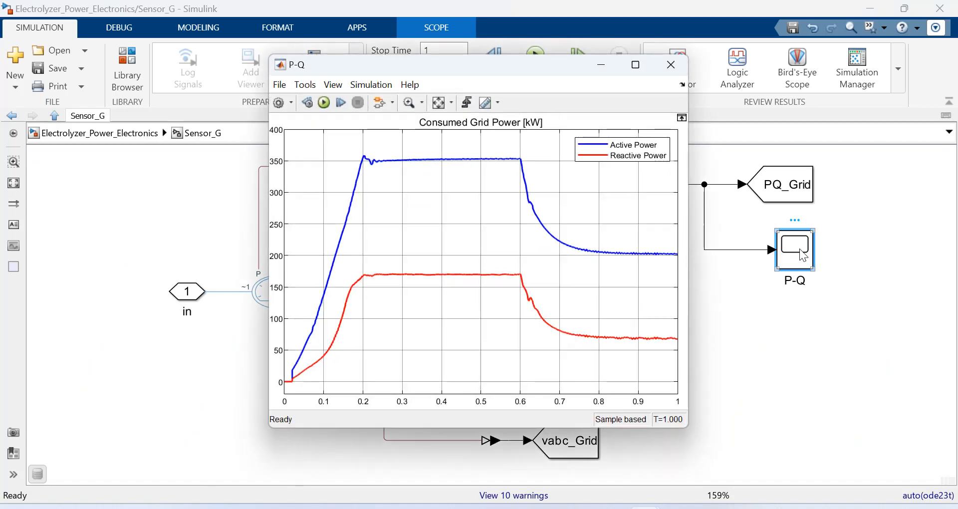
# Return to top level and open the Produced hydrogen (estim 1 day) scope
pyautogui.click(670, 64)
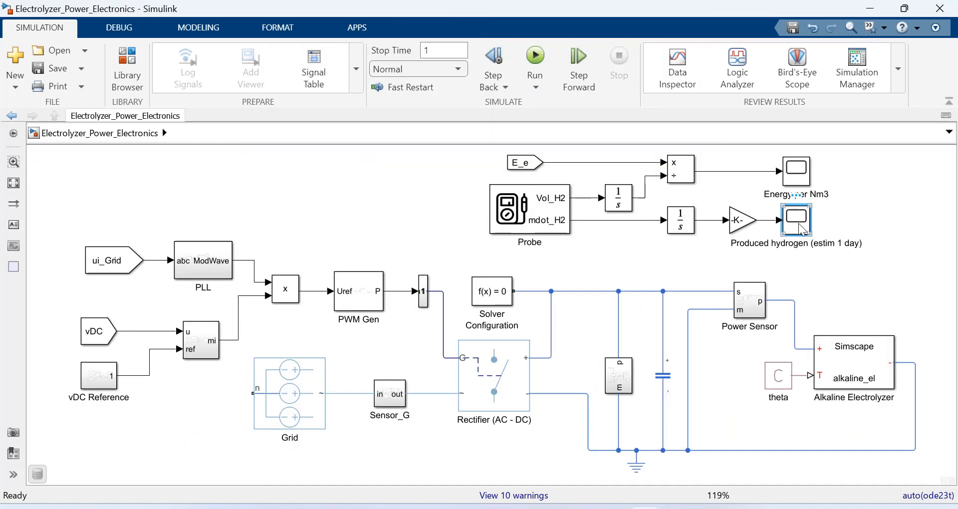
pyautogui.doubleClick(795, 220)
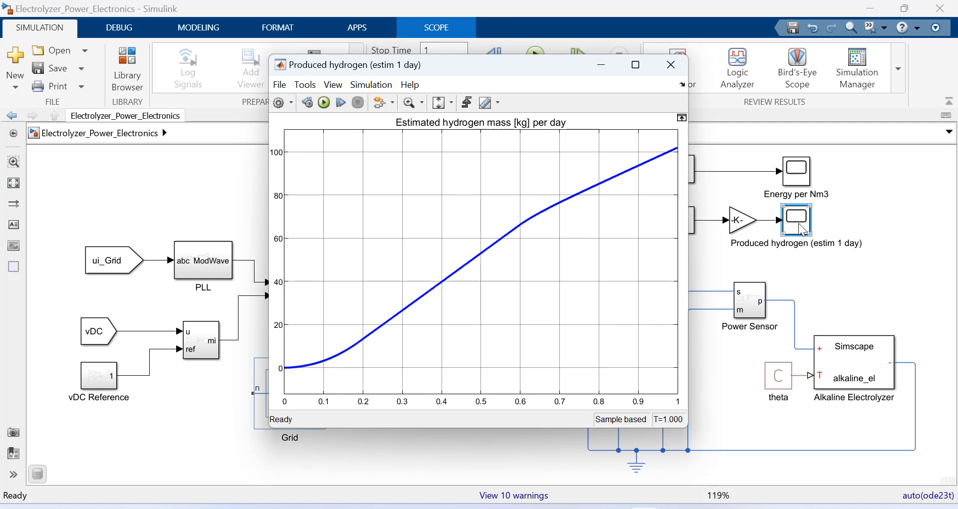
pyautogui.moveTo(698, 280)
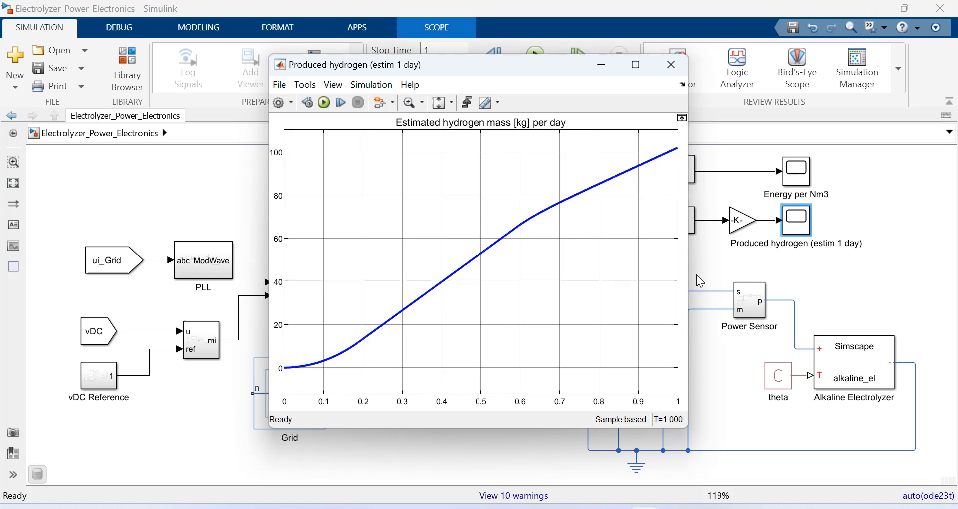
pyautogui.moveTo(524, 235)
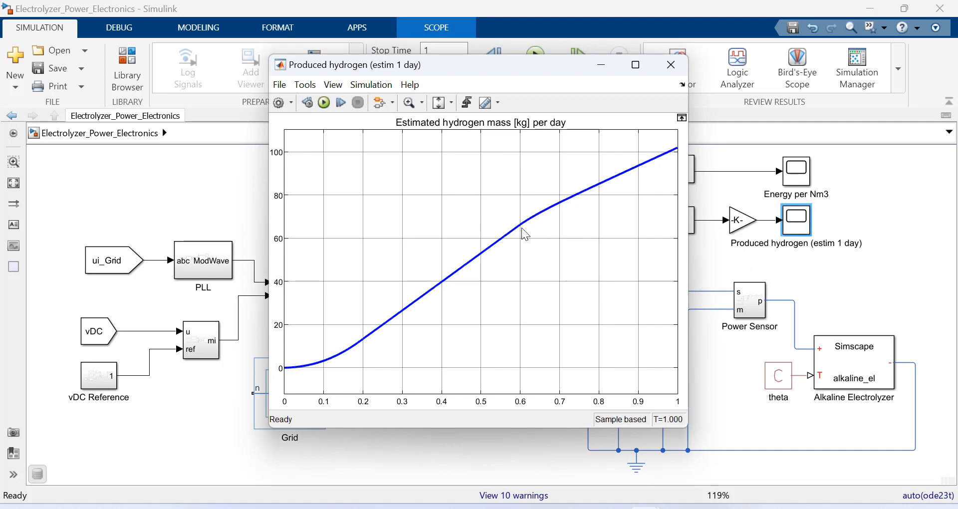